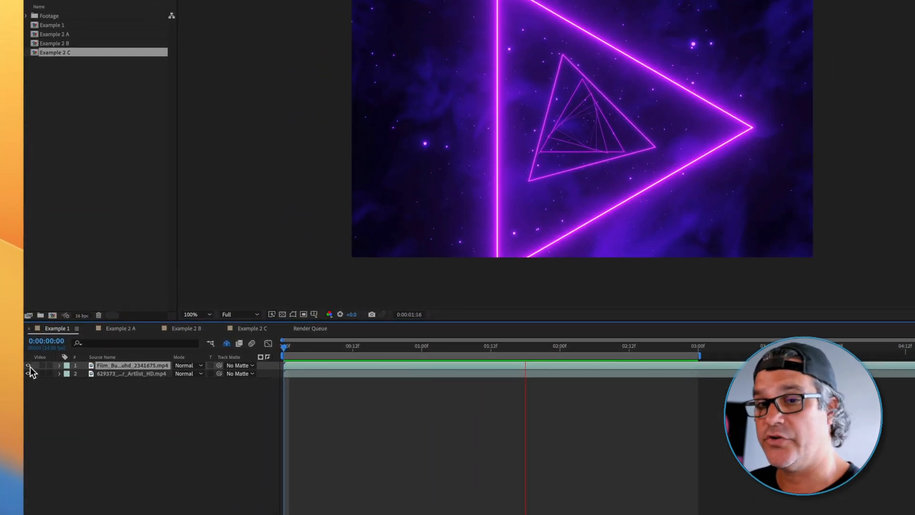
- Show the Film Burns overlay and set its blending mode to Add over the neon triangle clip
left_click(30, 366)
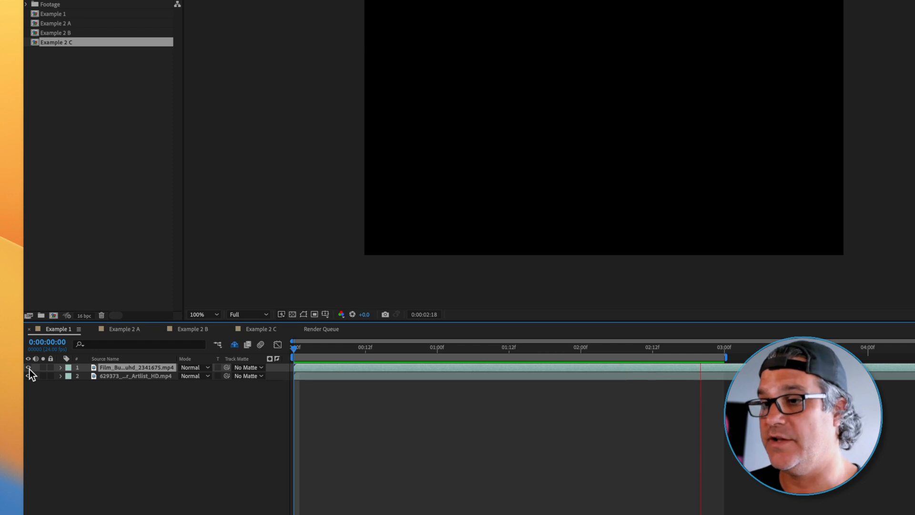
left_click(193, 367)
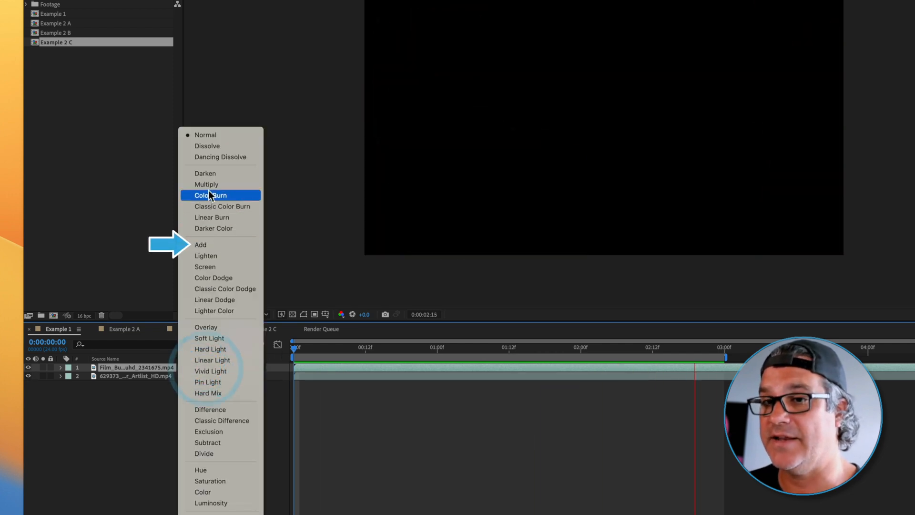
left_click(200, 244)
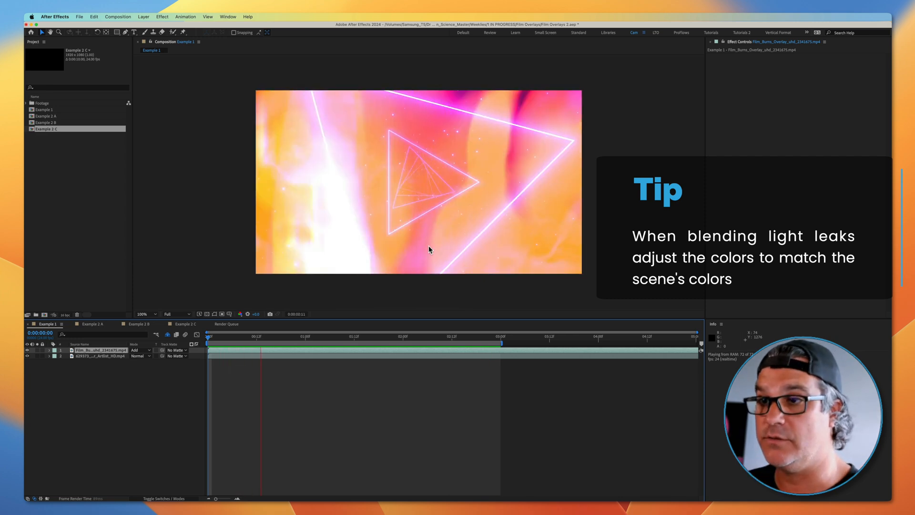
left_click(398, 337)
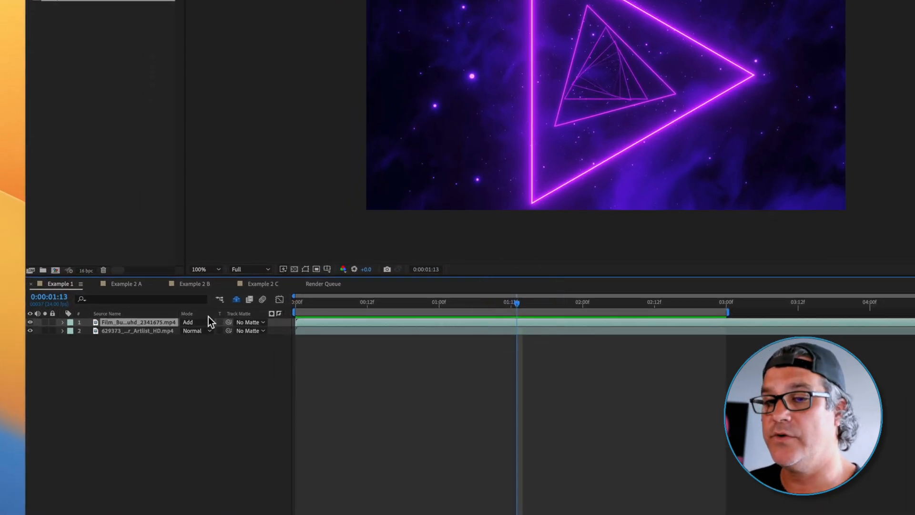
- Switch to the Example 2 A composition with its stacked light leak overlays
left_click(126, 284)
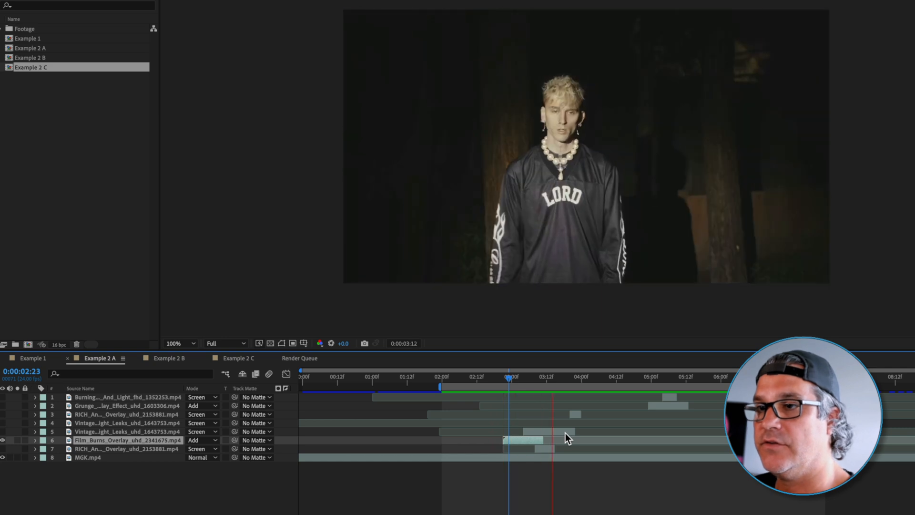
- Reveal the Film_Burns layer's 50% Scale and scrub the flash around three seconds
left_click(516, 378)
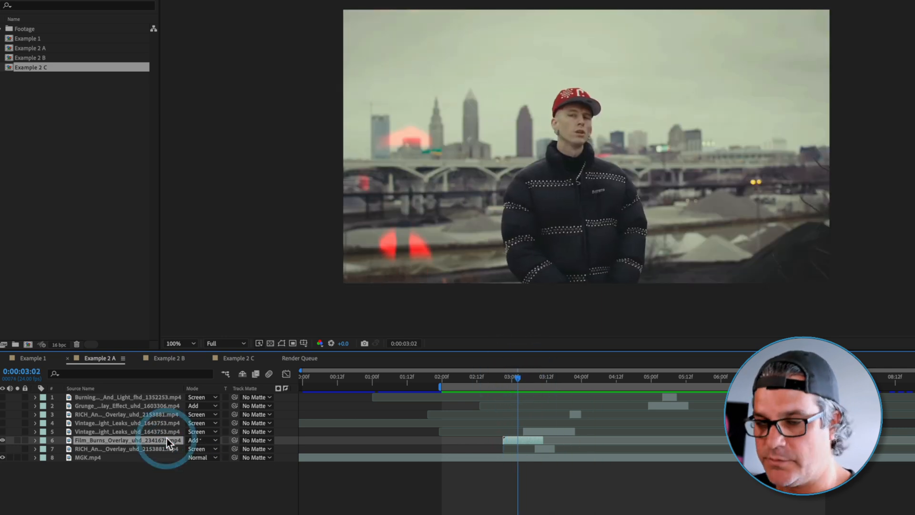
left_click(36, 440)
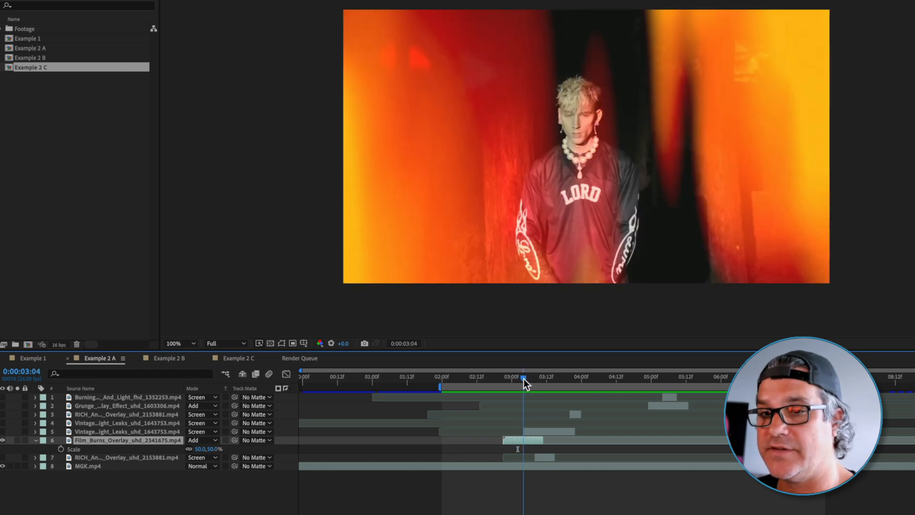
left_click_drag(521, 379, 528, 379)
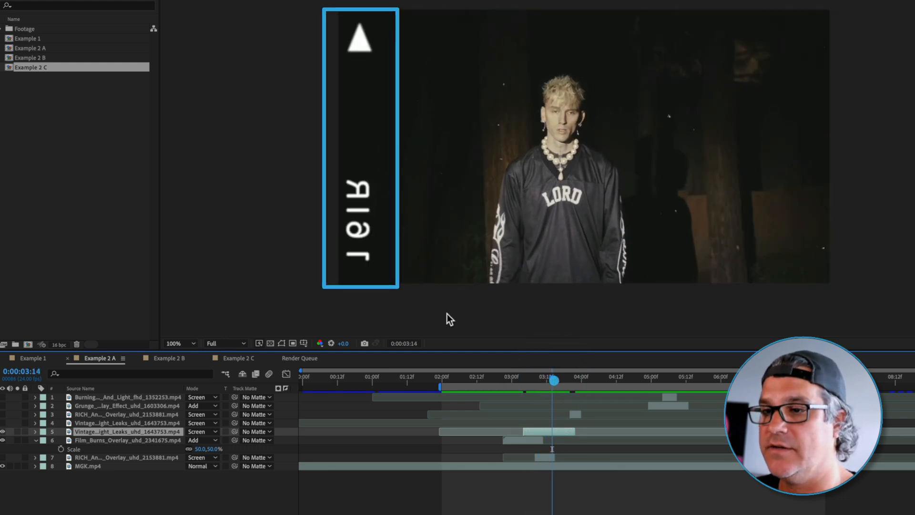
left_click_drag(553, 380, 558, 381)
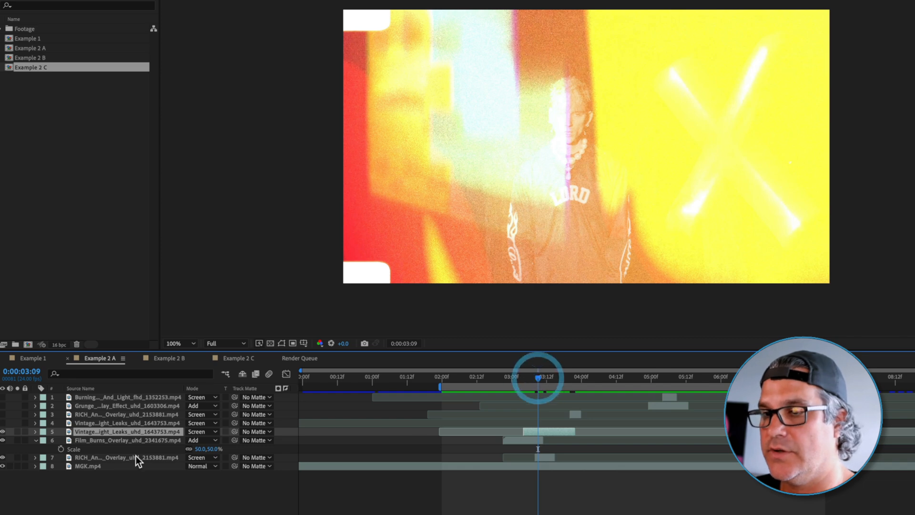
- Step through frames 3:06 to 3:10 to review the stacked light leaks
left_click_drag(536, 377, 528, 377)
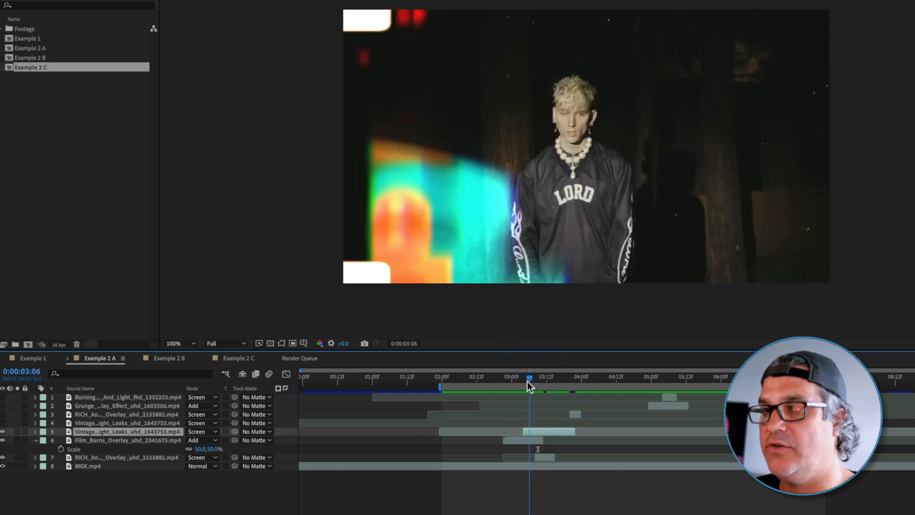
left_click(543, 391)
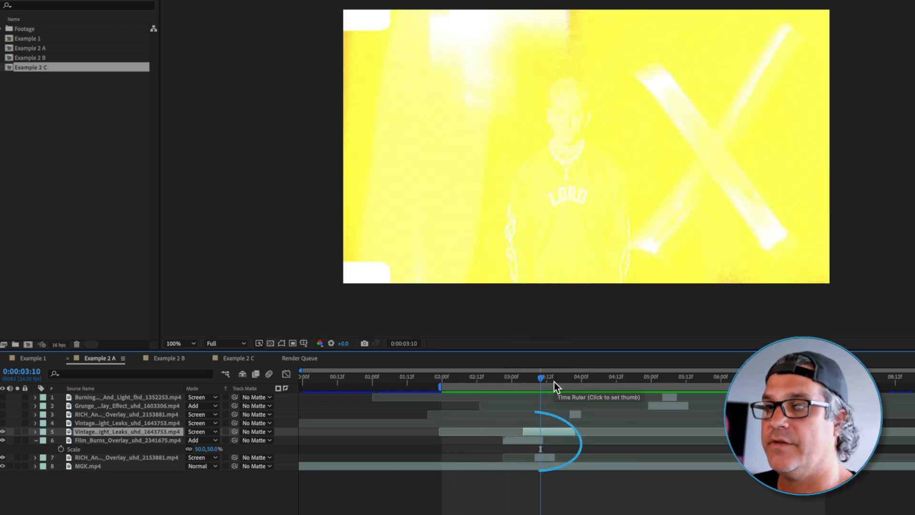
left_click(541, 378)
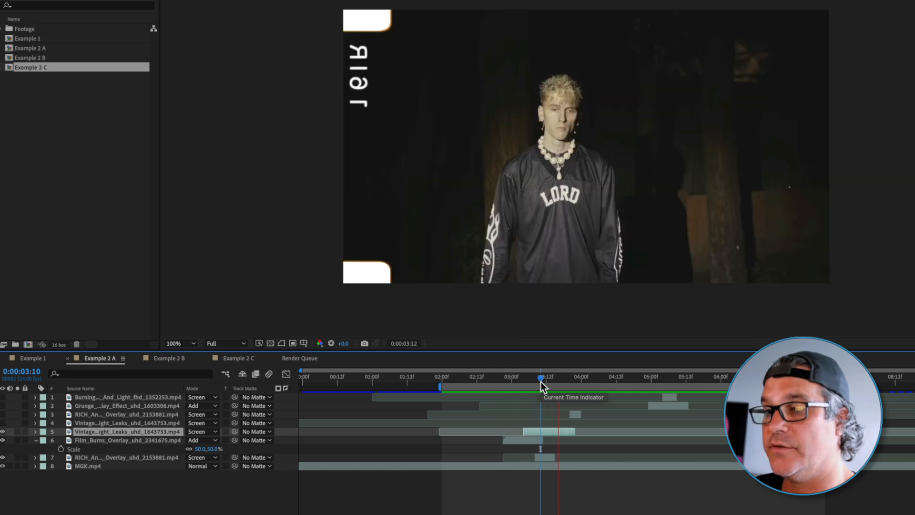
left_click(541, 387)
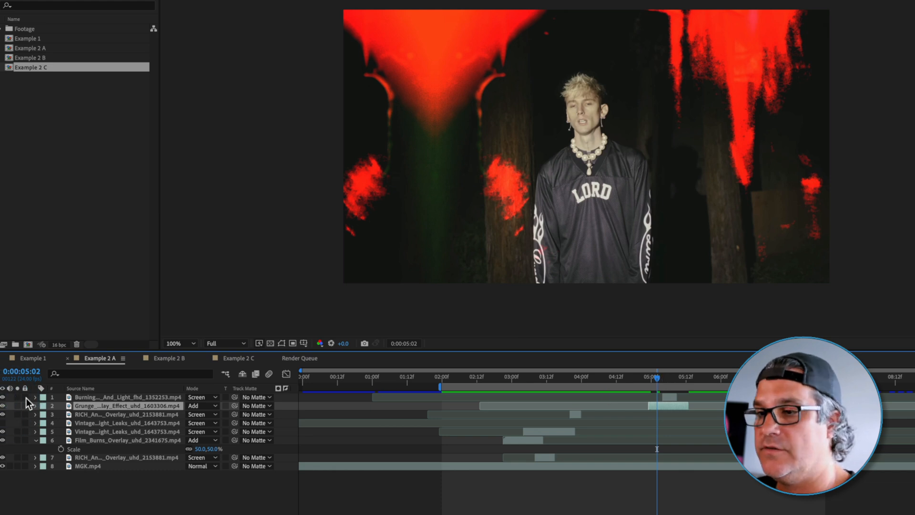
- Select the Grunge overlay layer to review its red leak near five seconds
left_click(658, 389)
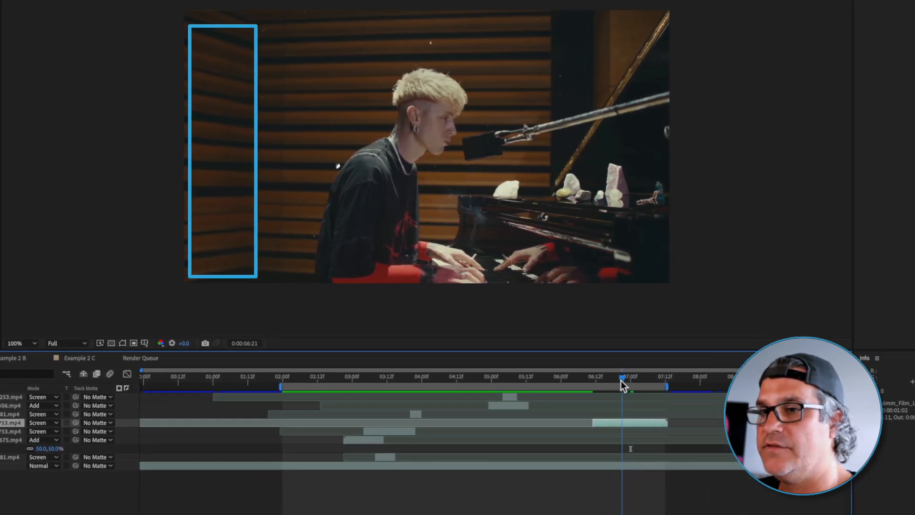
left_click(658, 389)
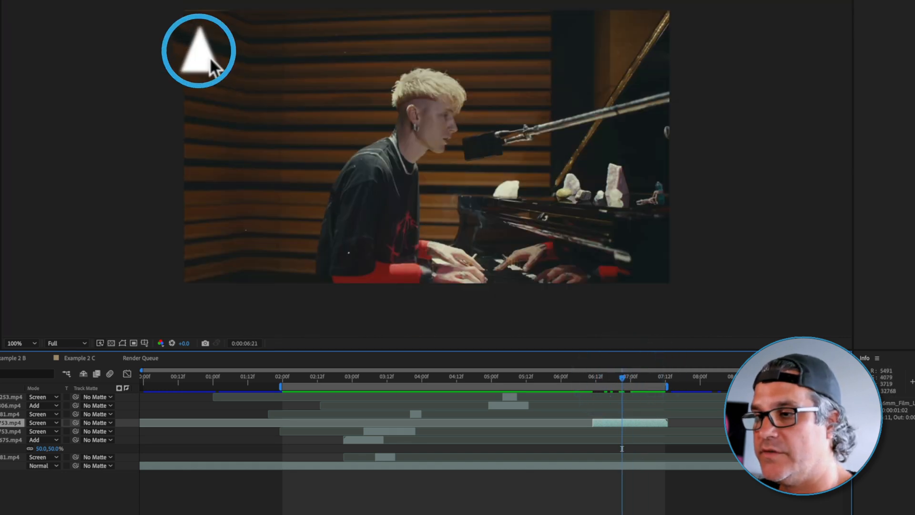
left_click(593, 381)
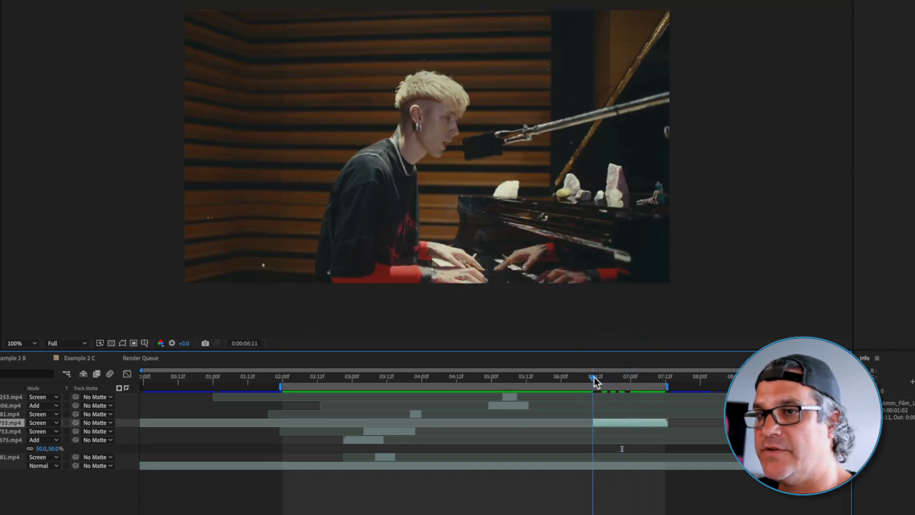
left_click(636, 386)
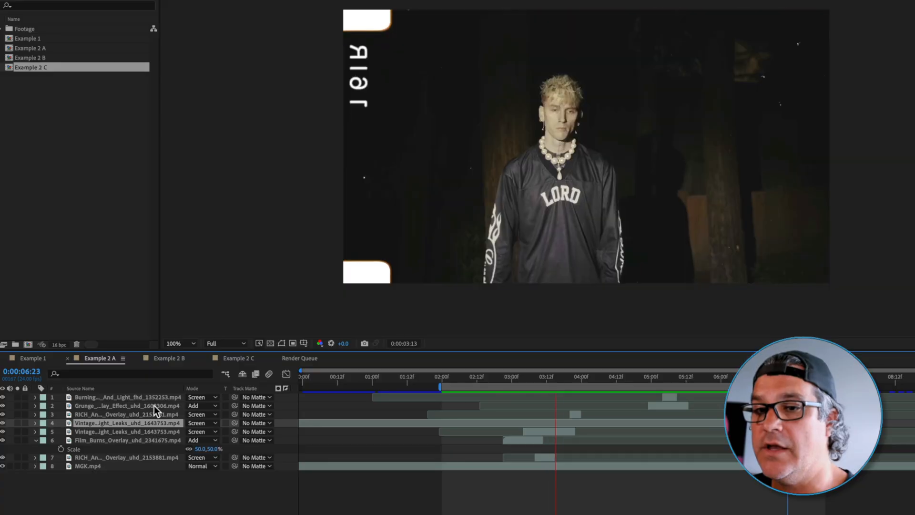
- Switch to Example 2 B and collapse the expanded effect listings on its tinted overlays
left_click(170, 357)
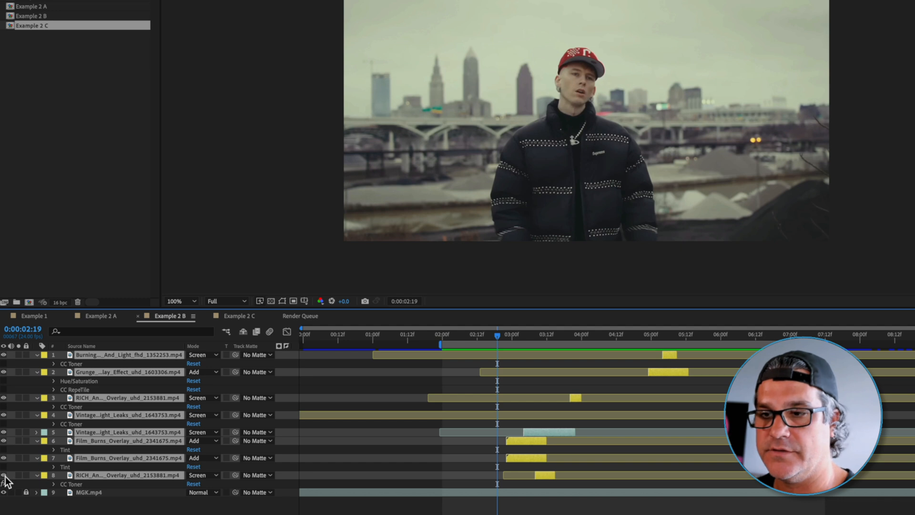
key("e")
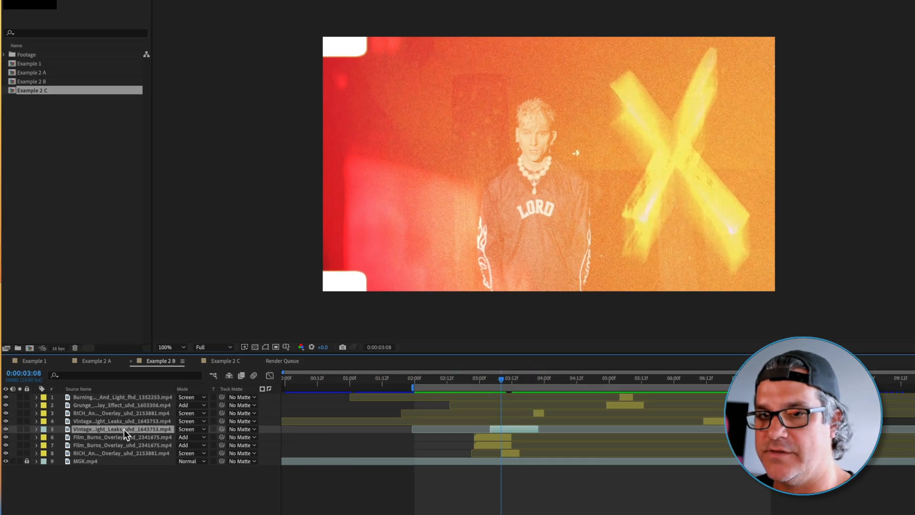
- Select the RICH old film overlay and toggle its CC Toner tritone off to compare untinted
left_click(509, 390)
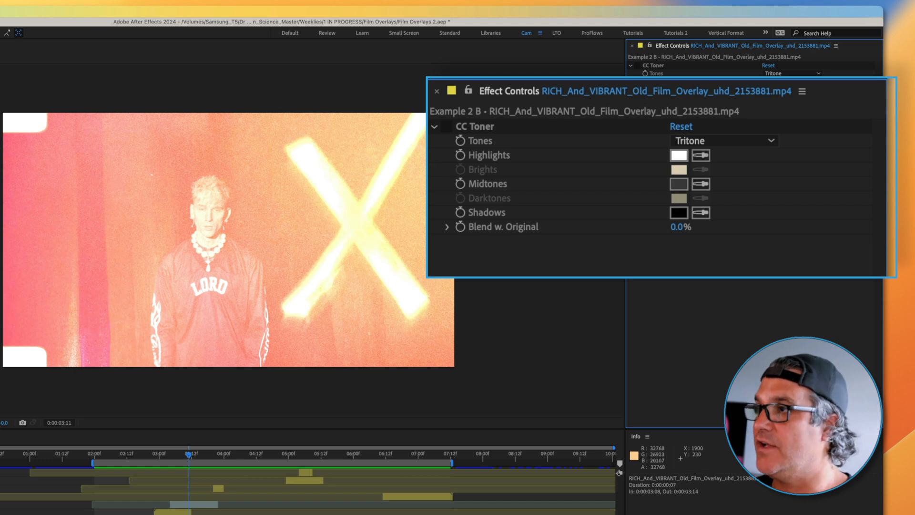
left_click(445, 125)
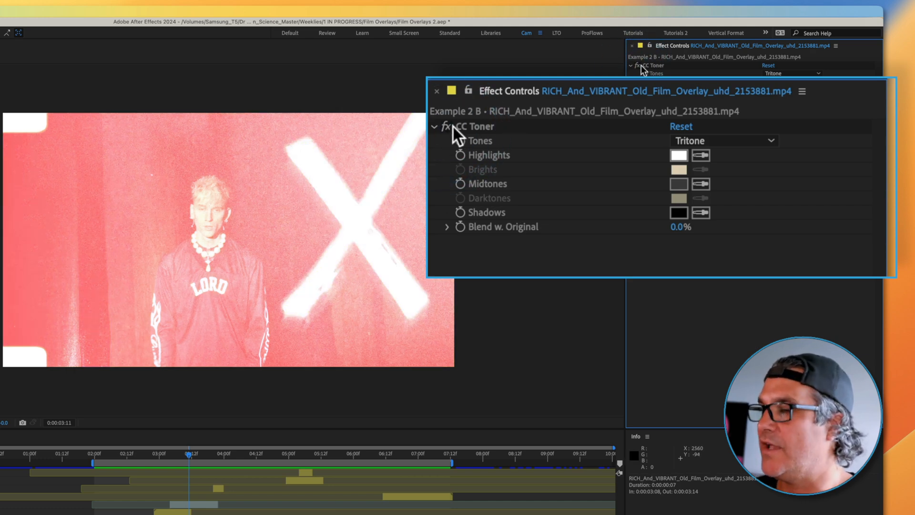
left_click(444, 126)
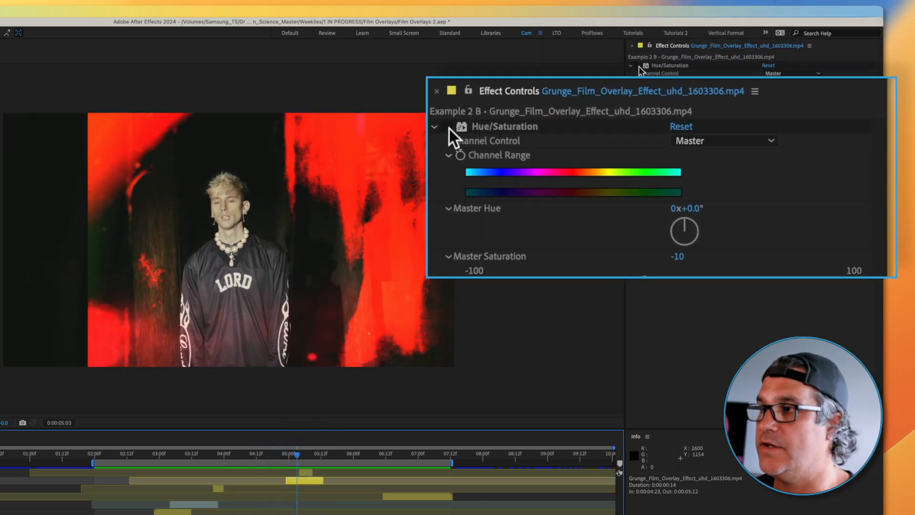
- Expand Hue/Saturation on the Grunge_Film_Overlay to lower its Master Saturation
left_click(448, 125)
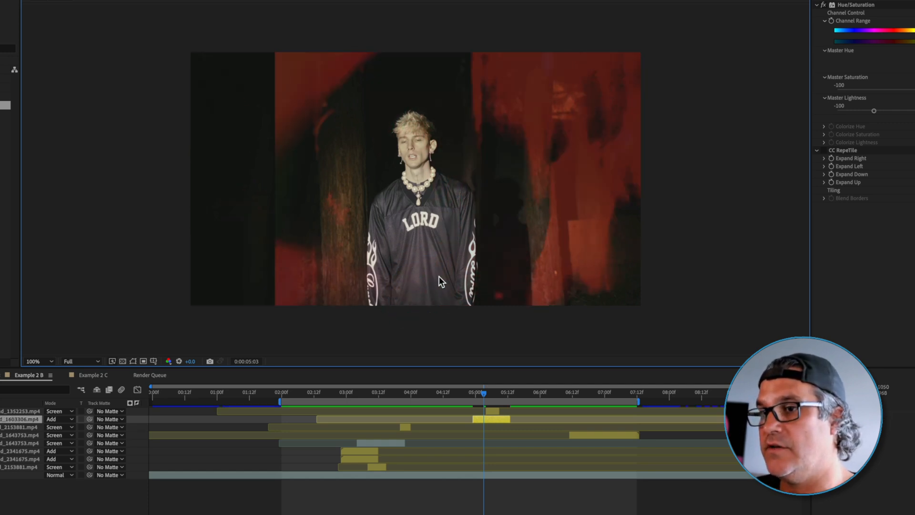
mouse_move(412, 300)
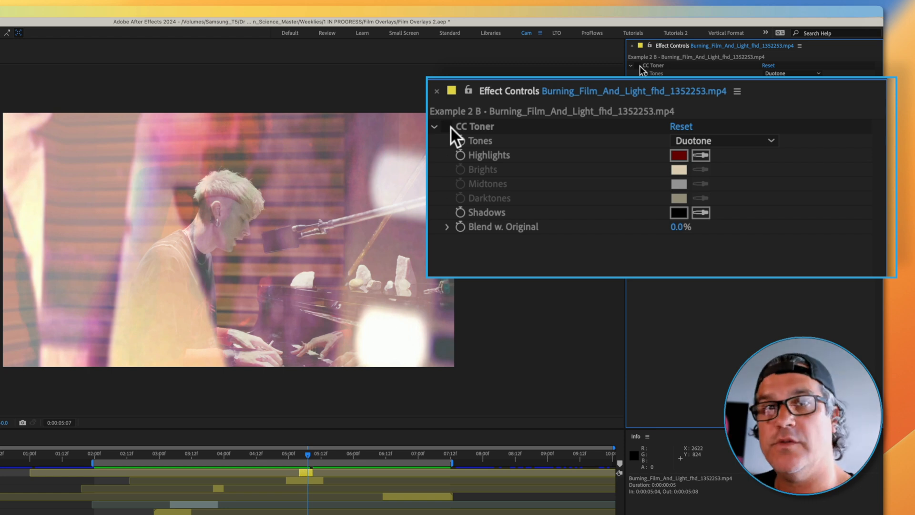
- Show CC Toner duotone red on Burning_Film and tritone red midtones on Vintage_16mm
left_click(437, 92)
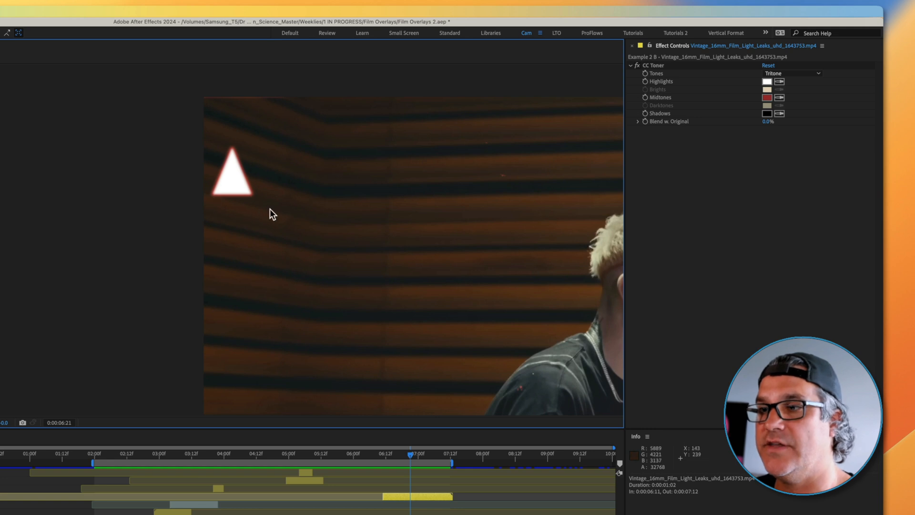
left_click(638, 65)
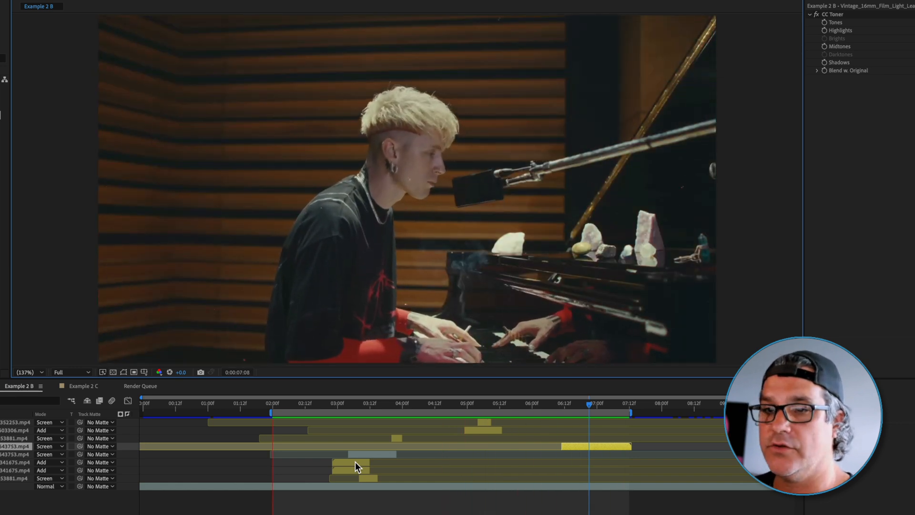
- Check the film burns and vintage light leak layers, then move to Example 2 C
left_click(91, 385)
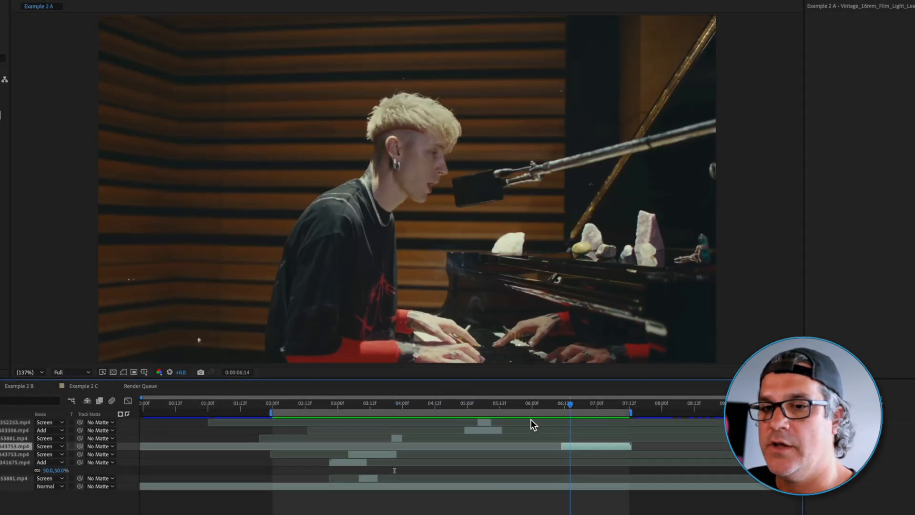
left_click(19, 385)
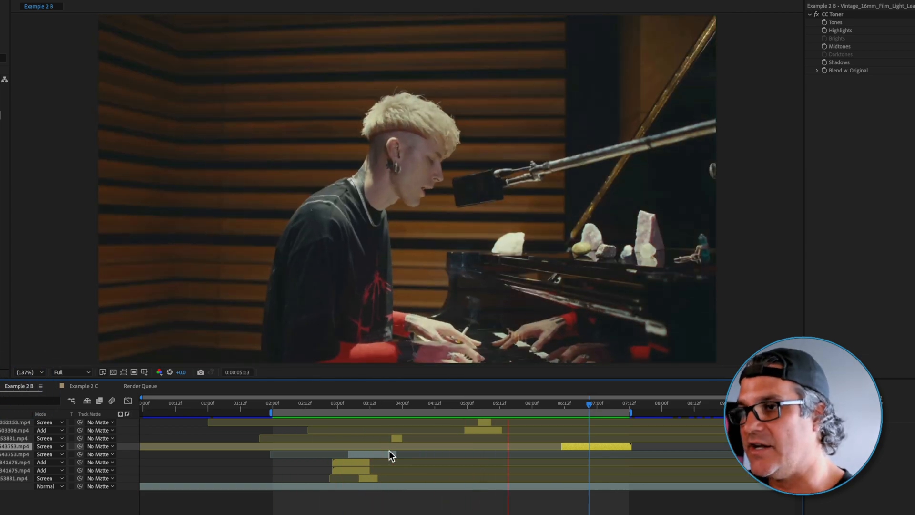
left_click(278, 403)
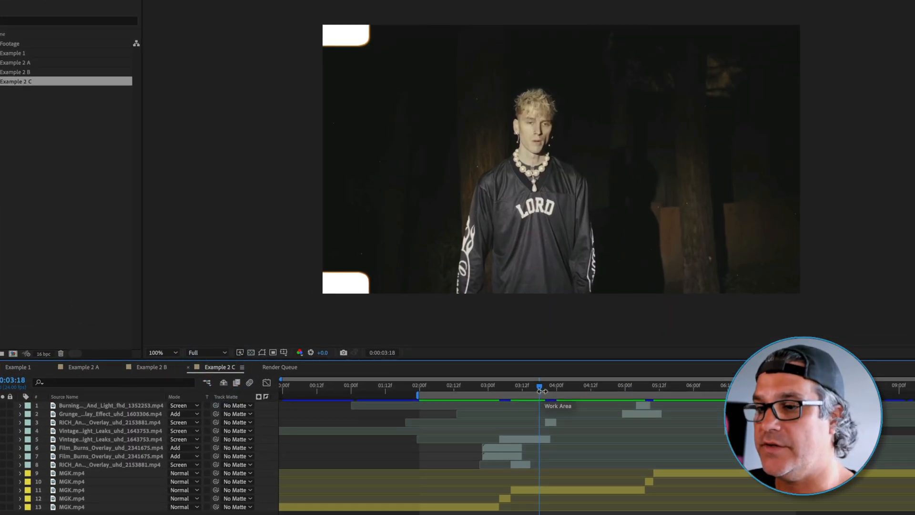
- Go to the 3:00 cut, select the bottom MGK.mp4 clip and nudge to 3:03
left_click_drag(540, 393, 521, 394)
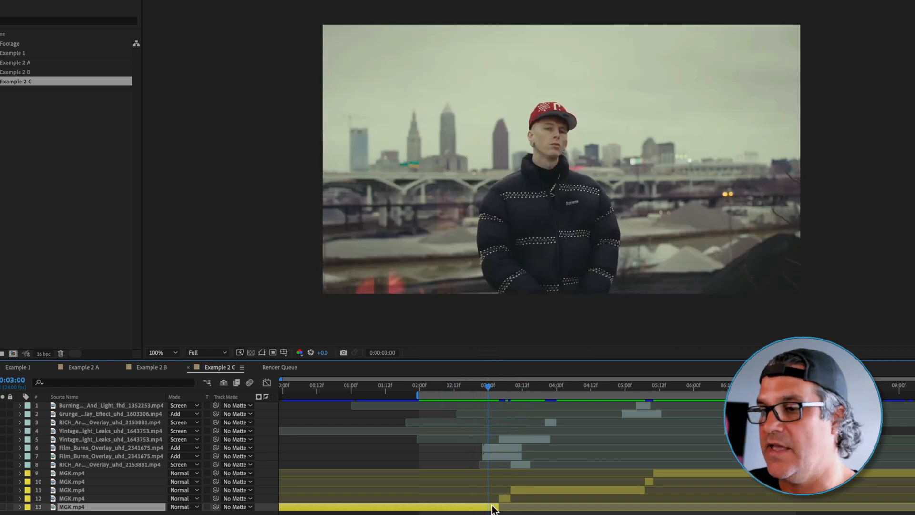
left_click(492, 387)
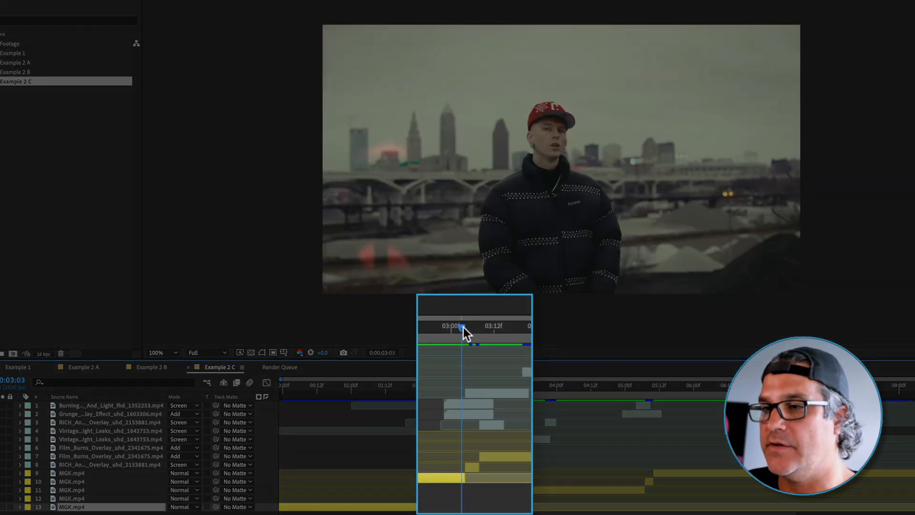
left_click_drag(461, 326, 479, 326)
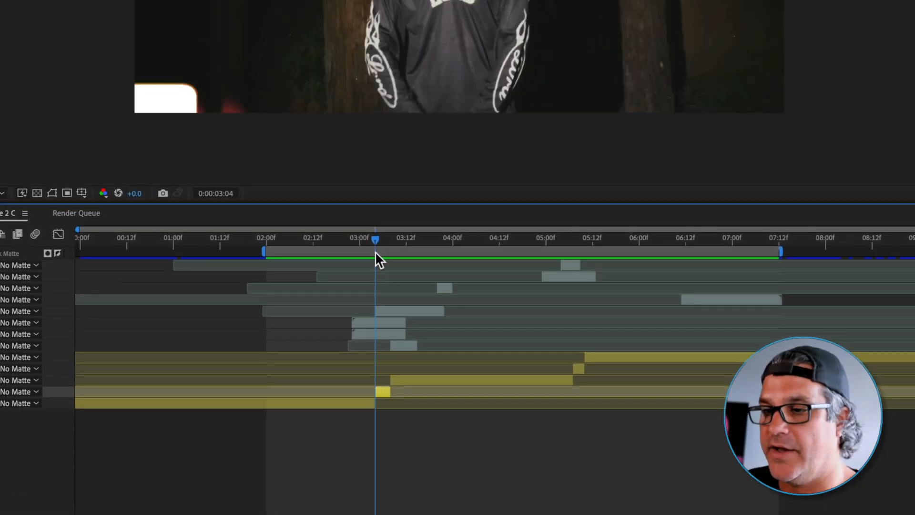
- Split the selected MGK.mp4 layer at 0:00:03:08, leaving a few-frame piece at the cut
left_click(358, 402)
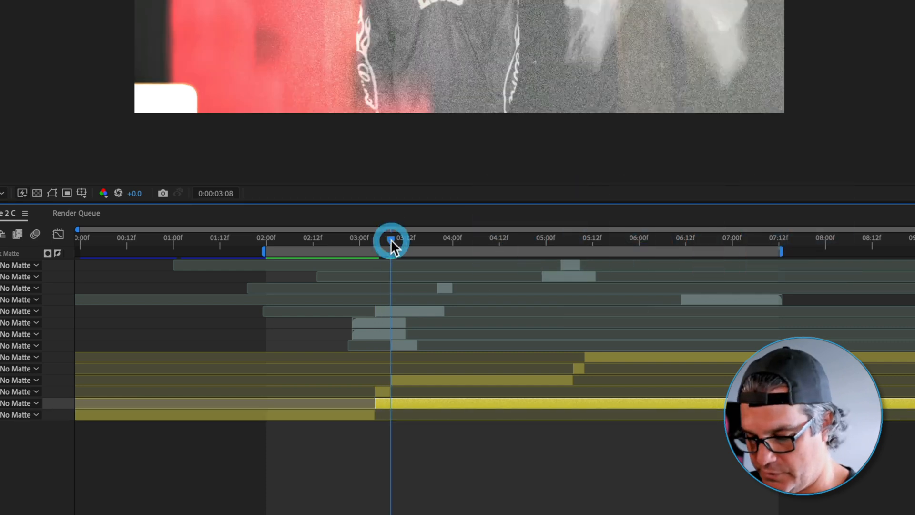
key("shift+cmd+d")
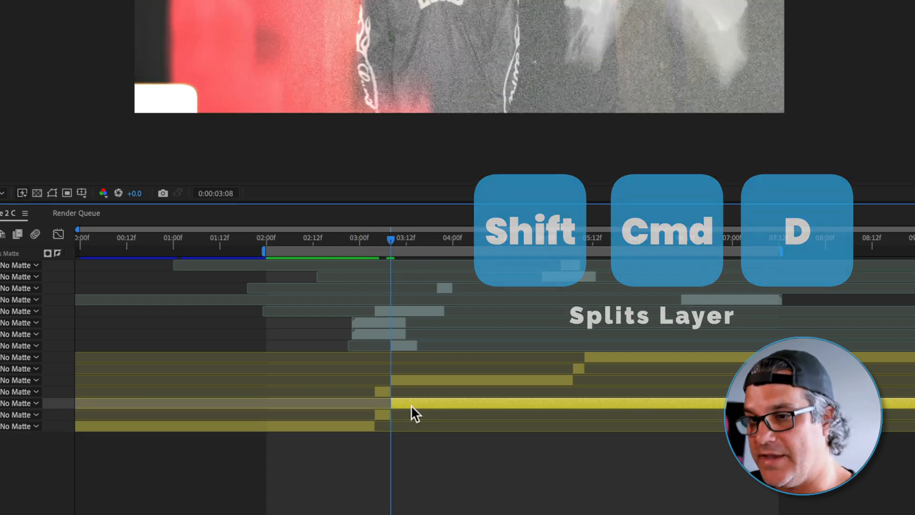
key("cmd+shift+d")
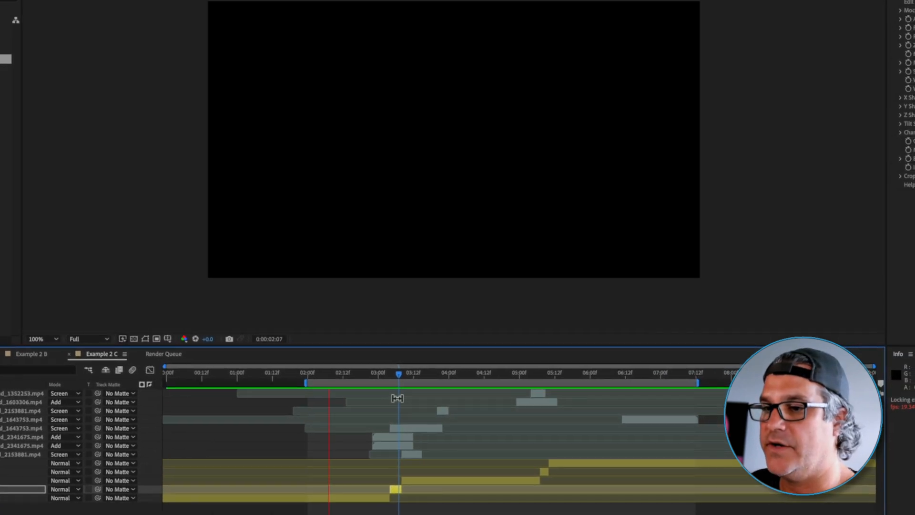
- Preview the transition to check the shake on the short split clip
key("Space")
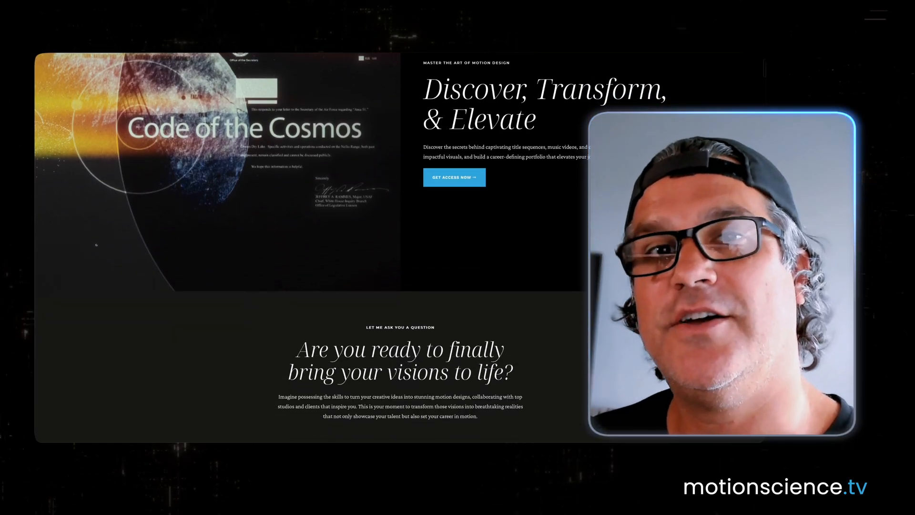
- Expand Core Courses and After Effects Academy Volume I, scrolling through lessons past StyleCraft modules
scroll("down", 3)
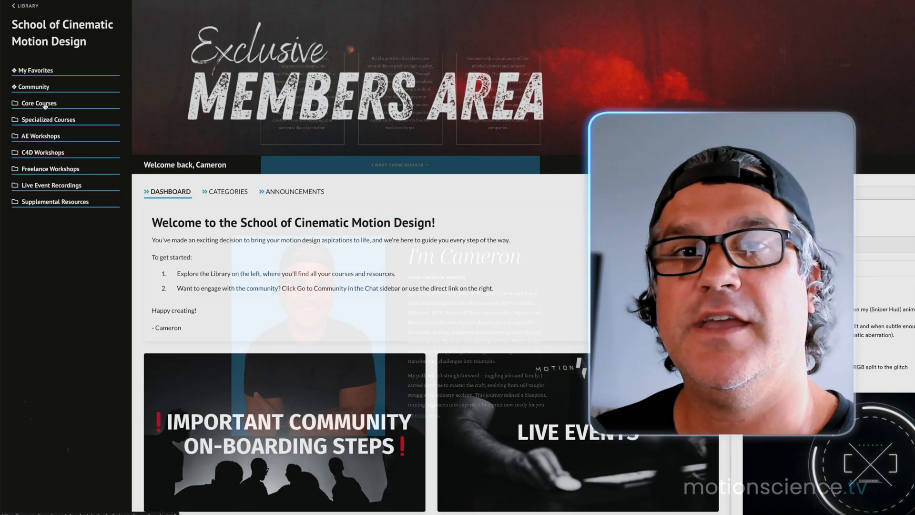
left_click(38, 103)
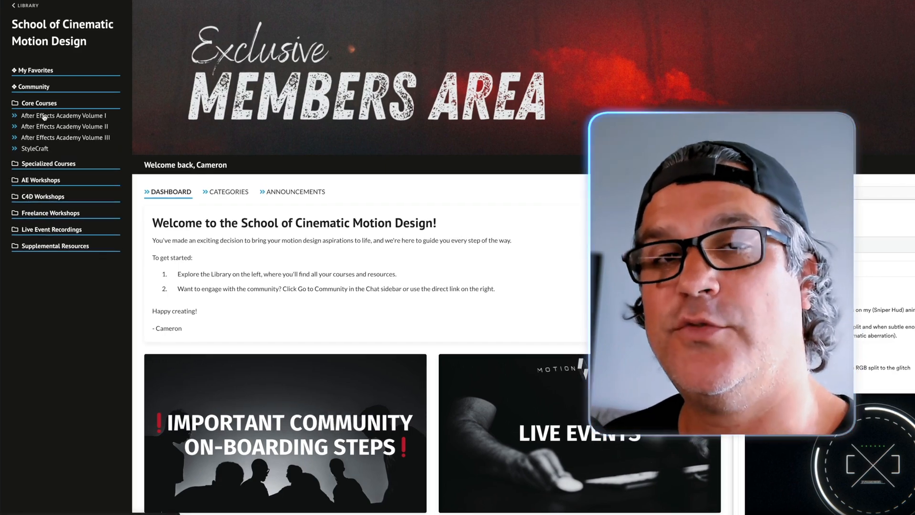
left_click(61, 115)
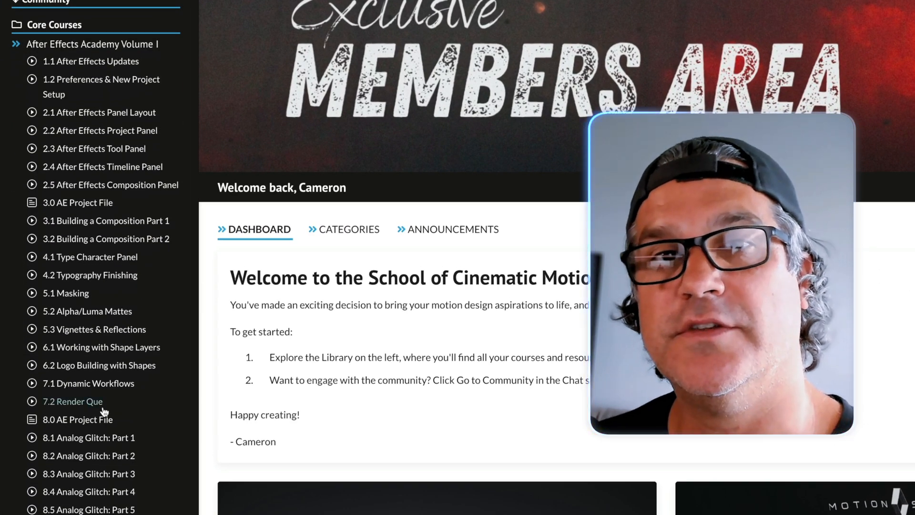
scroll("down", 3)
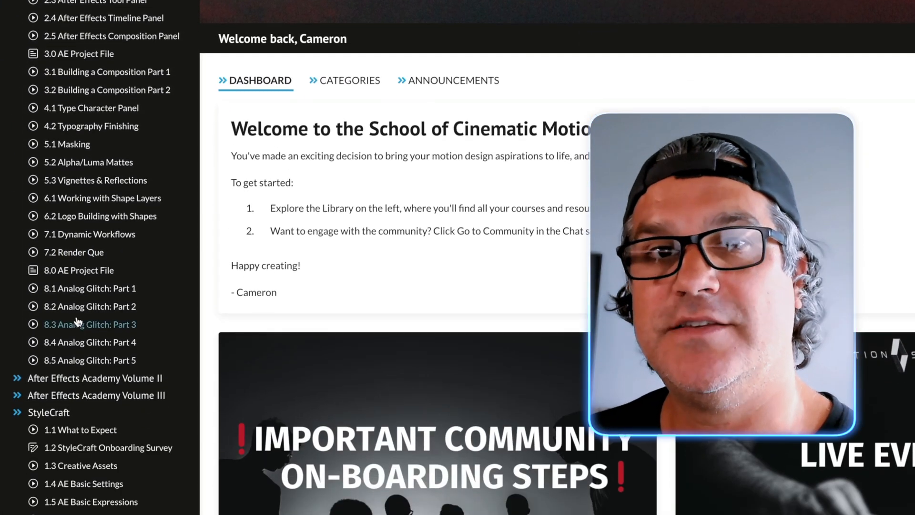
scroll("down", 3)
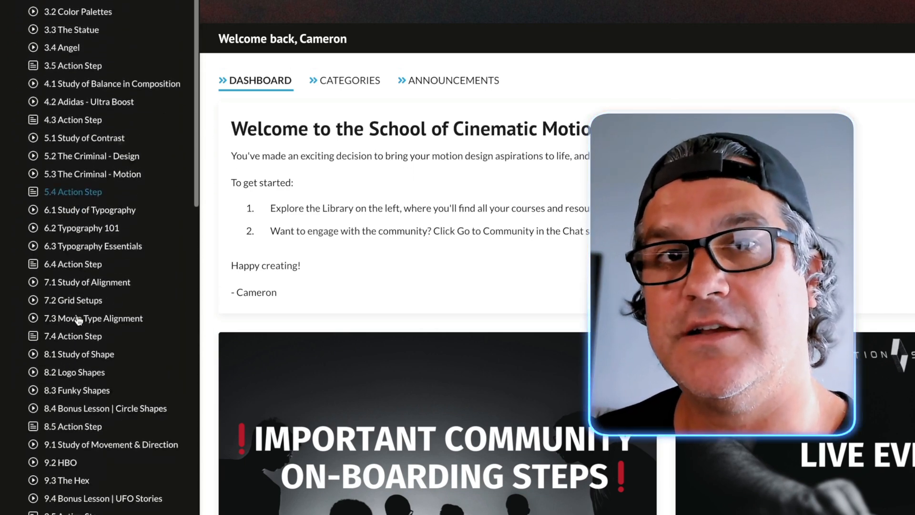
scroll("down", 3)
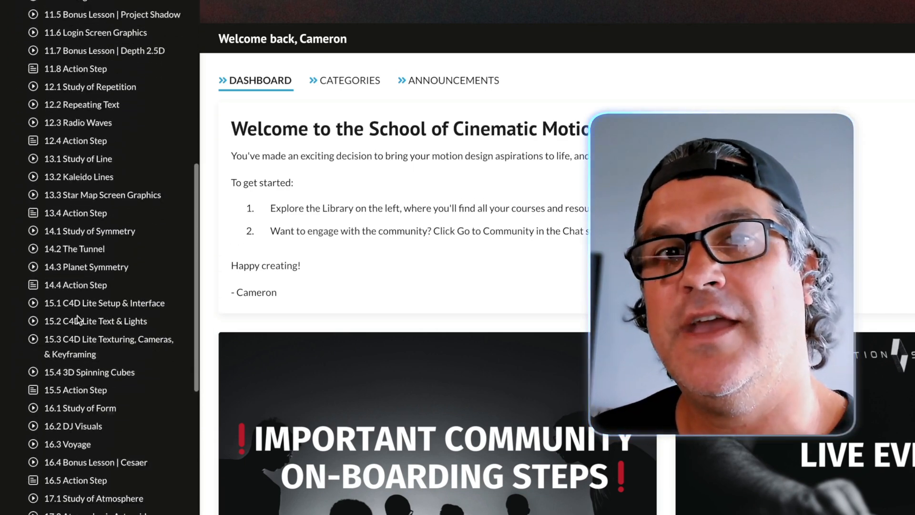